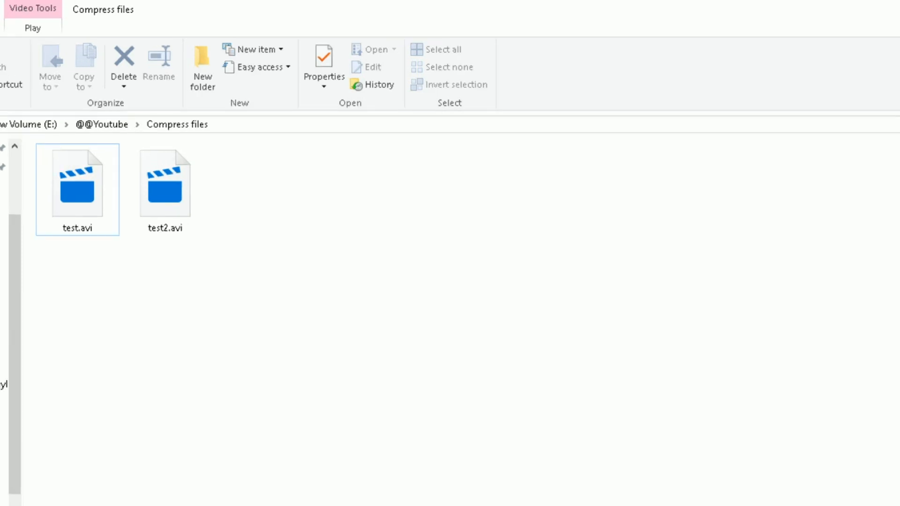
Select test.avi and test2.avi together in the Compress files folder
click(78, 189)
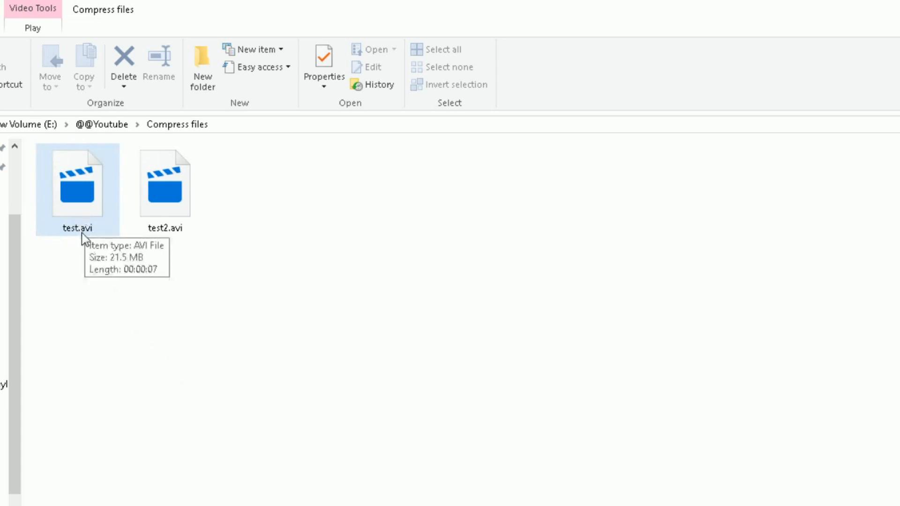
click(165, 184)
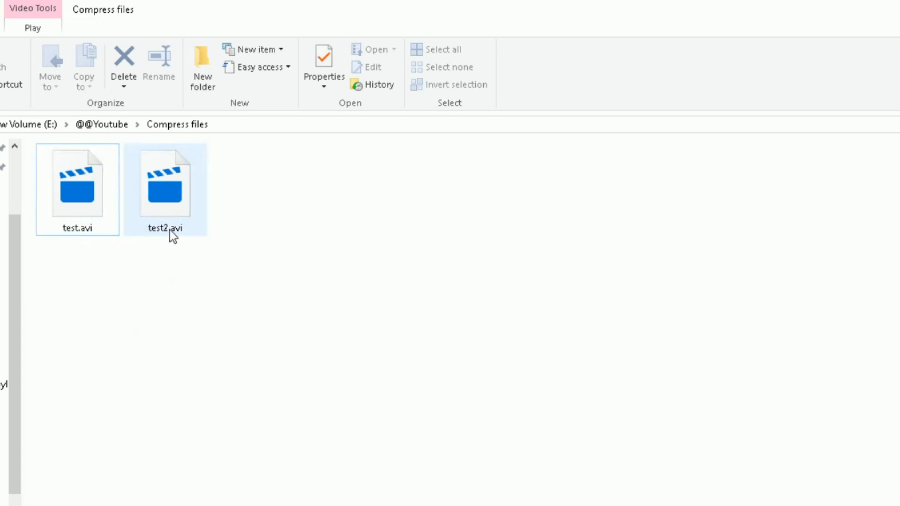
click(78, 189)
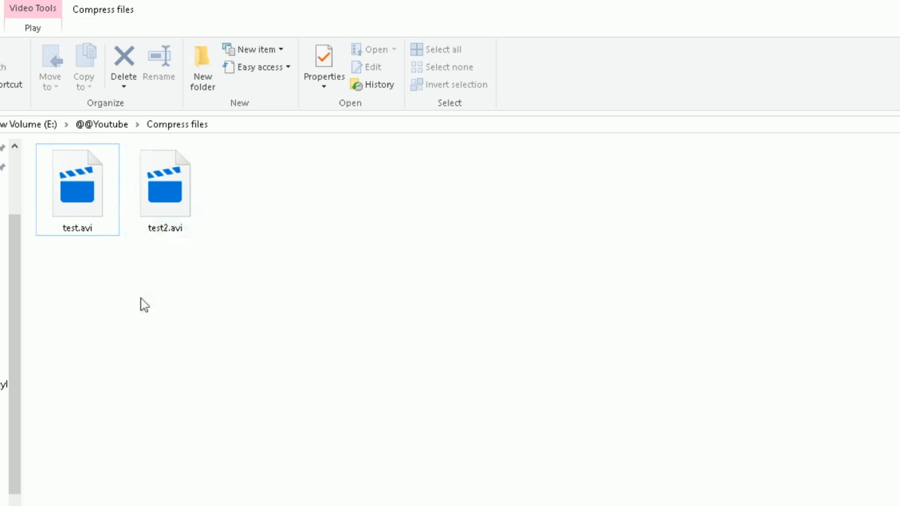
mouse_move(77, 189)
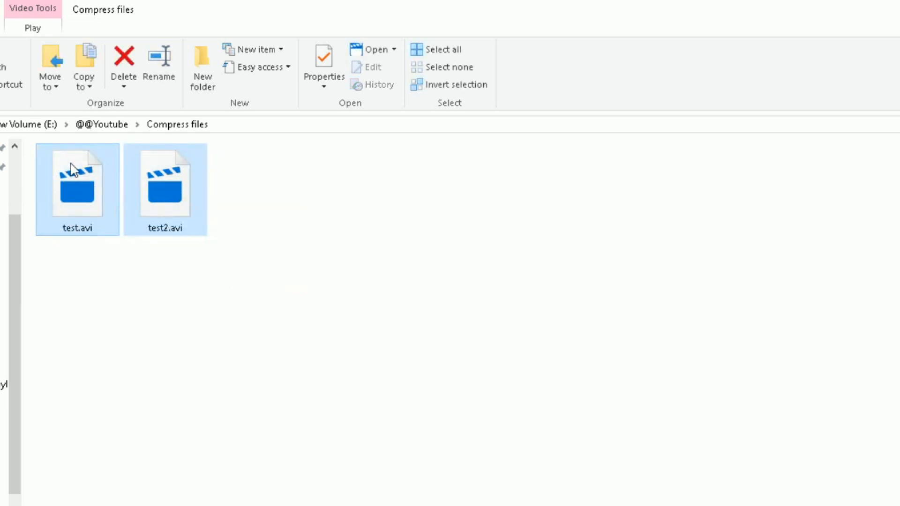
Send both AVI files to a new compressed folder and name it avifiles.zip
right_click(76, 184)
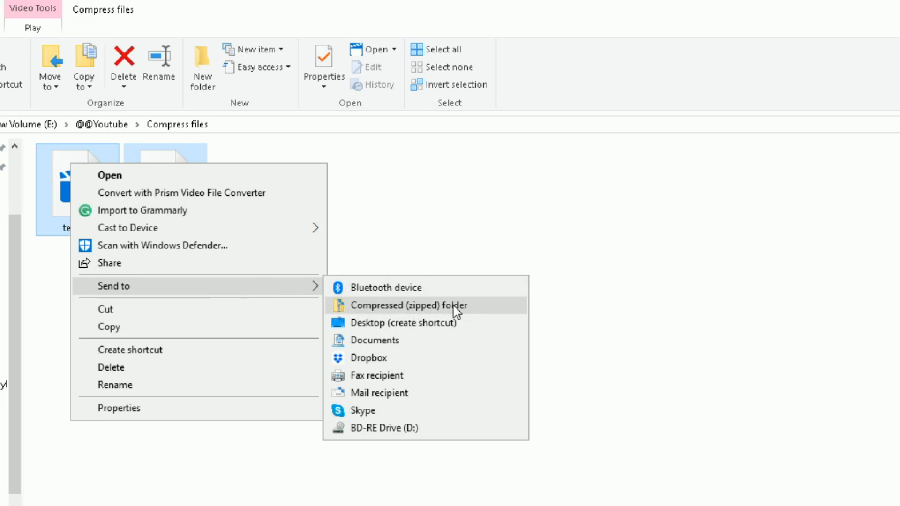
click(410, 304)
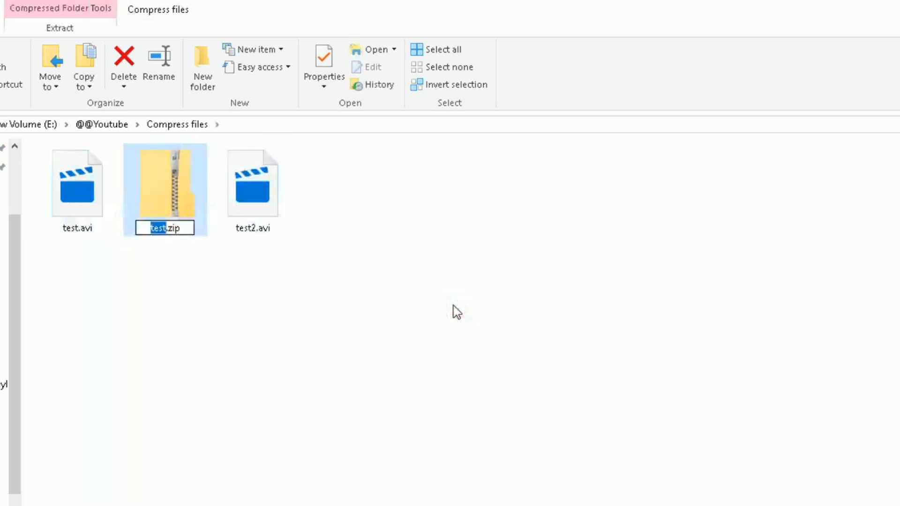
mouse_move(371, 297)
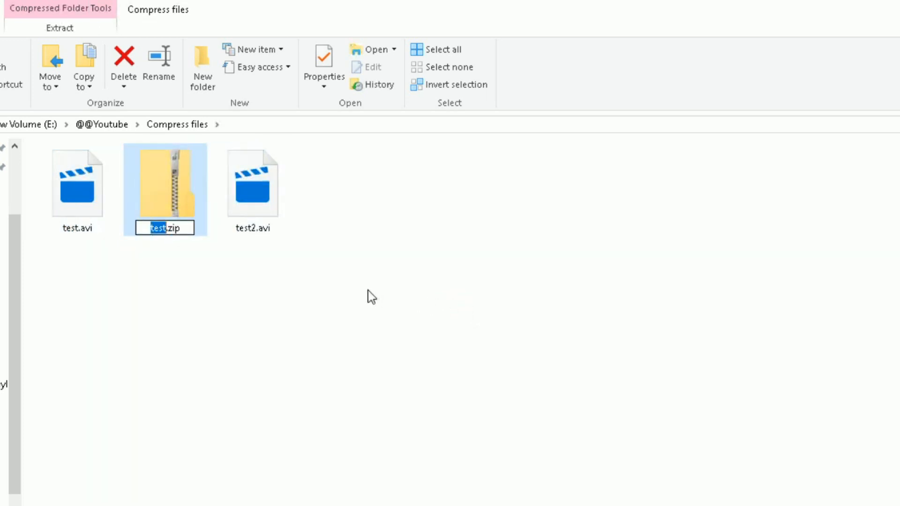
mouse_move(260, 287)
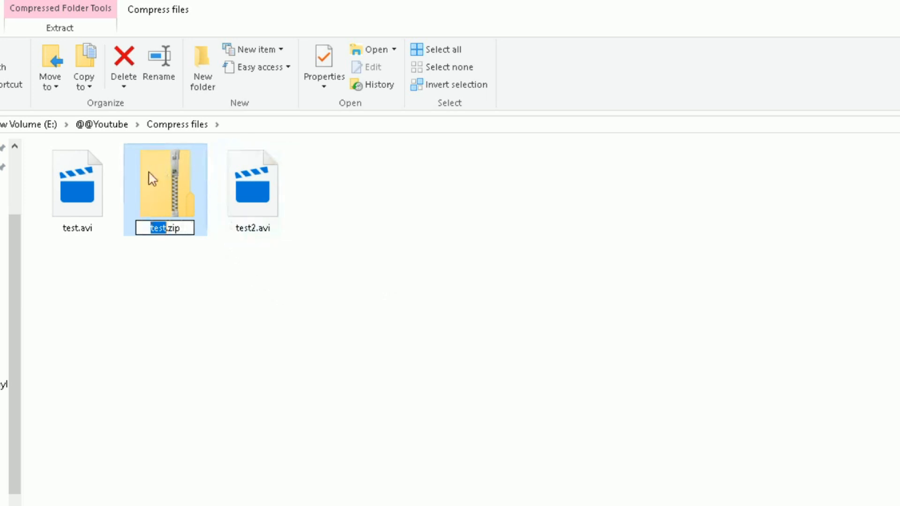
mouse_move(144, 196)
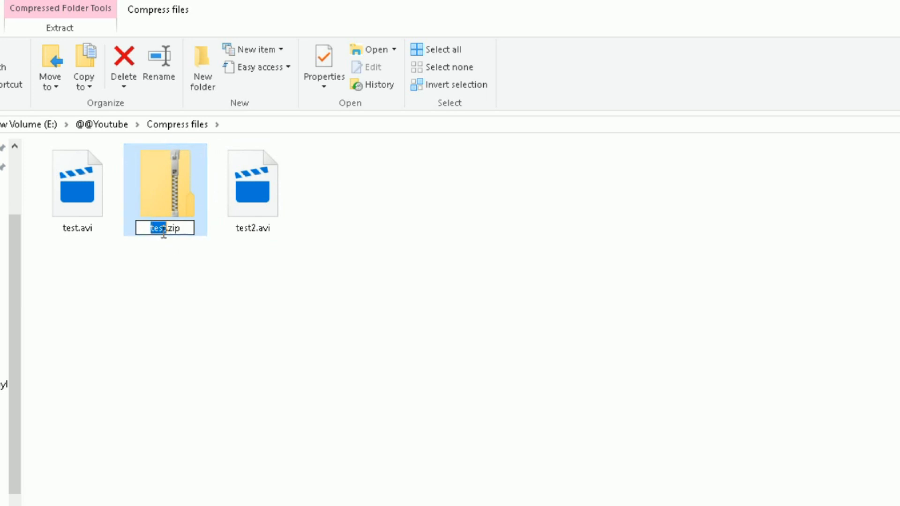
text(avifil)
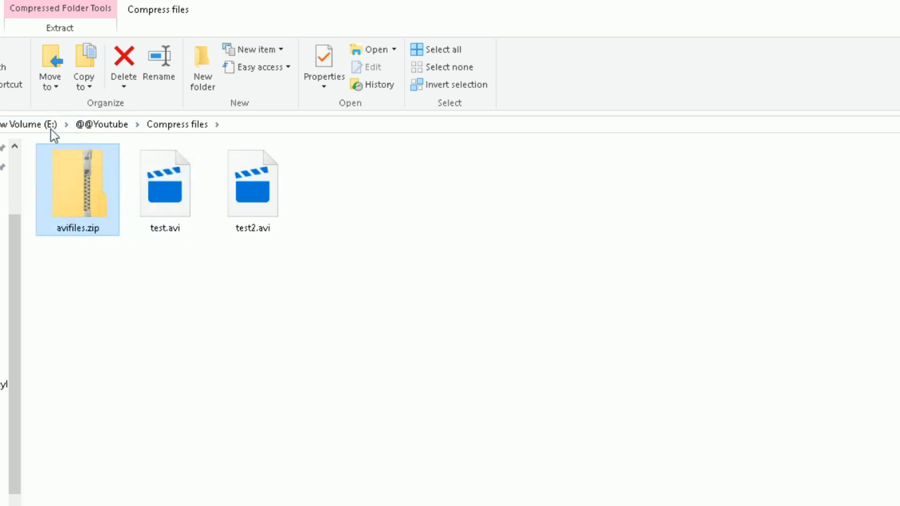
mouse_move(81, 177)
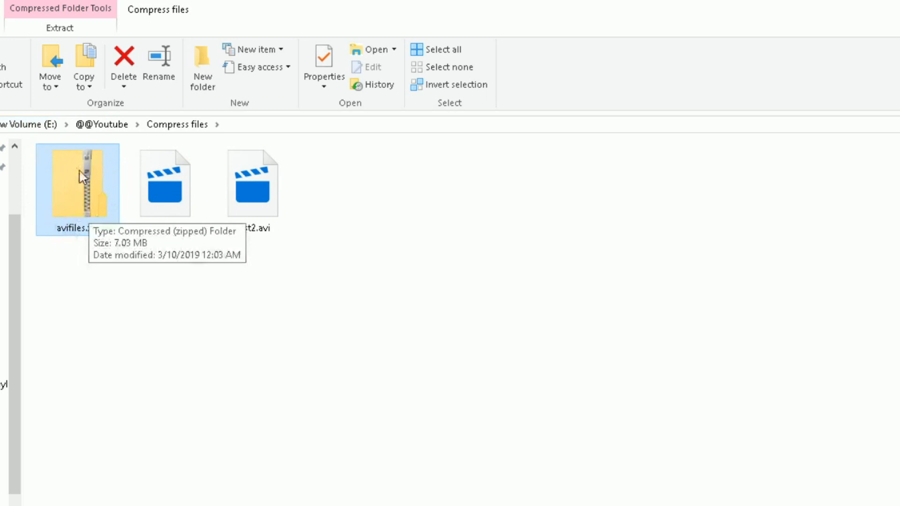
mouse_move(80, 200)
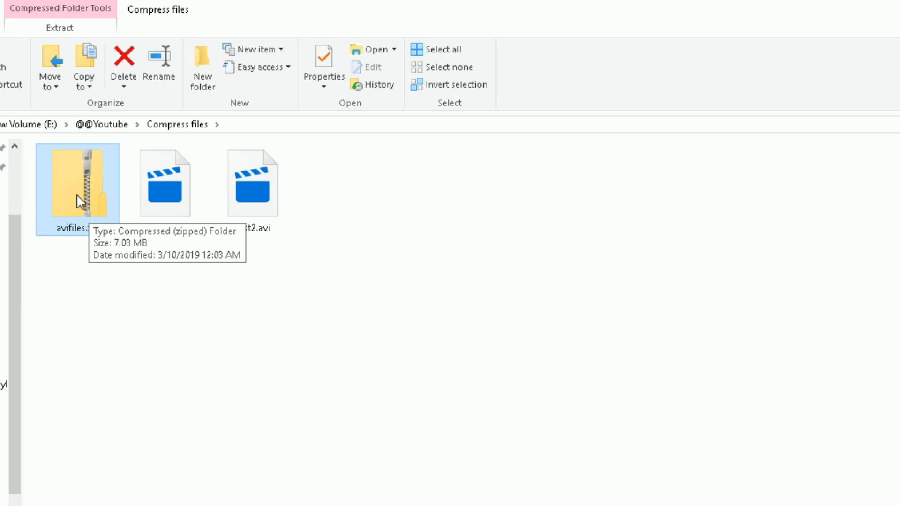
double_click(80, 184)
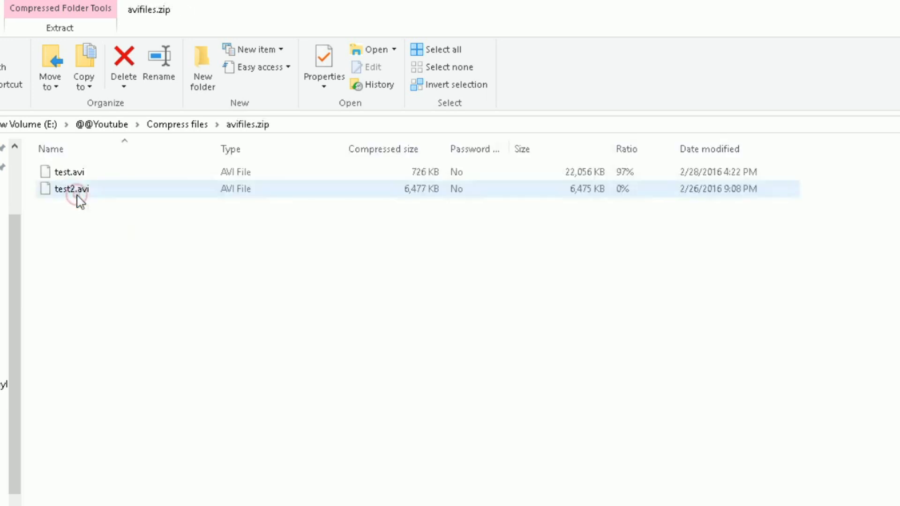
Inspect test.avi (726 KB) and test2.avi (6,477 KB) inside avifiles.zip
click(59, 27)
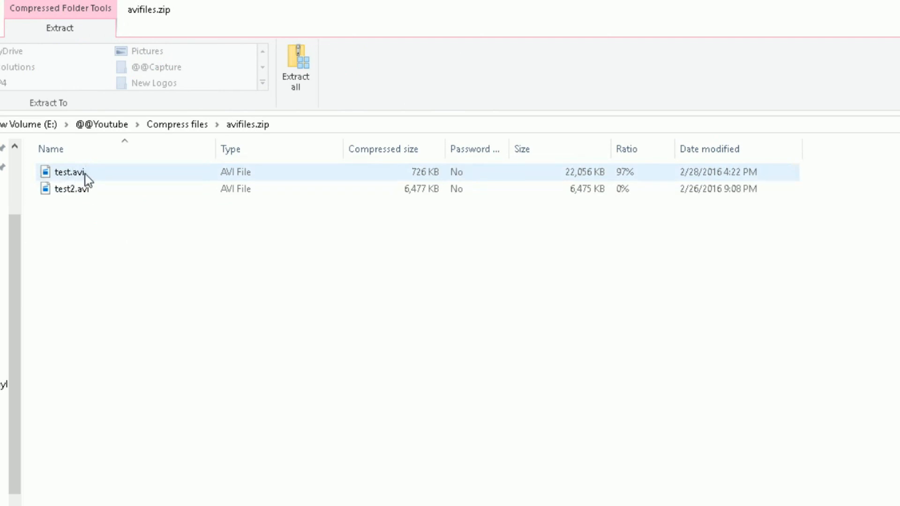
click(68, 189)
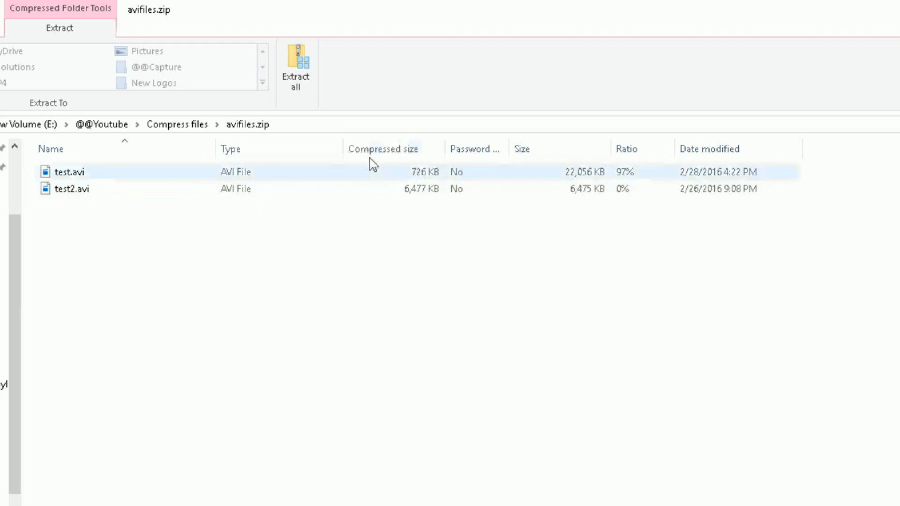
click(72, 189)
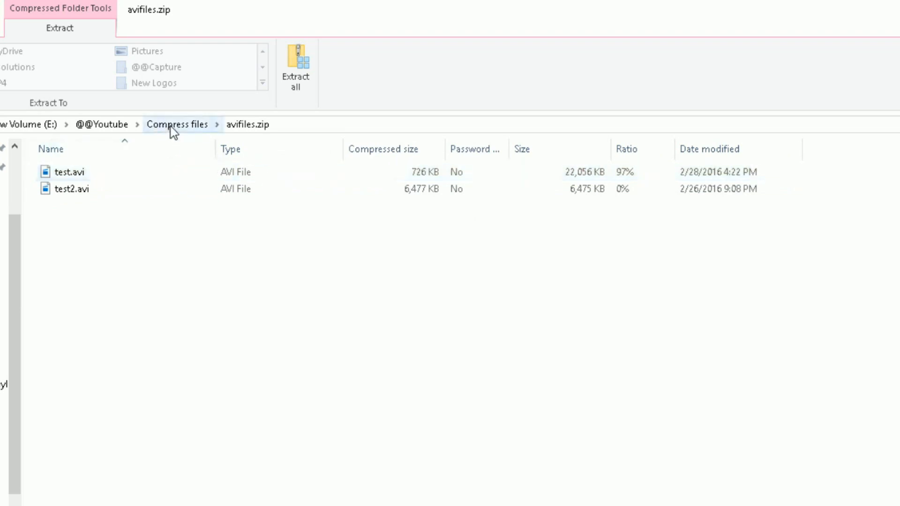
Return to the Compress files folder via the breadcrumb to see avifiles.zip beside the originals
click(177, 124)
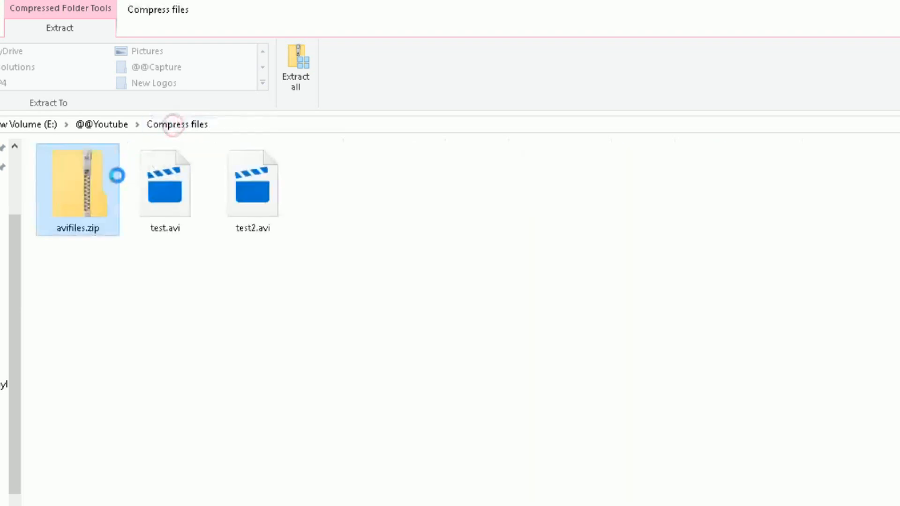
mouse_move(94, 205)
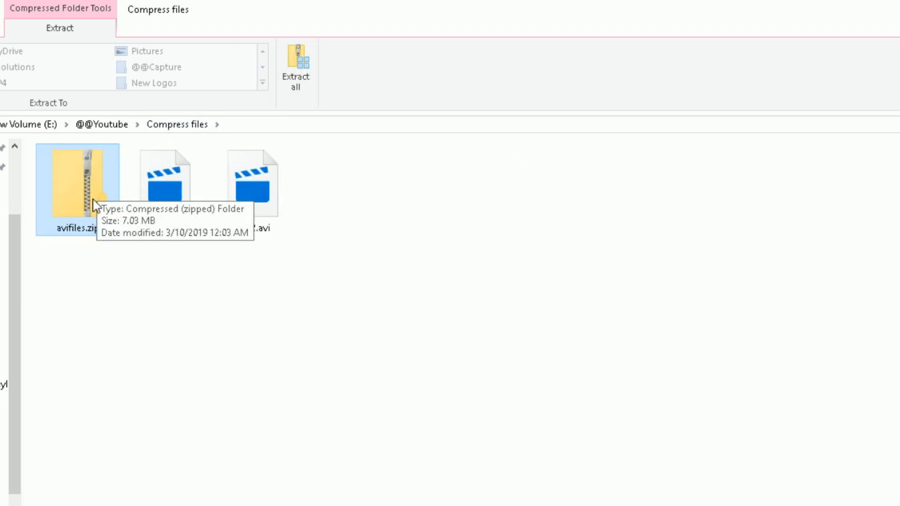
mouse_move(97, 198)
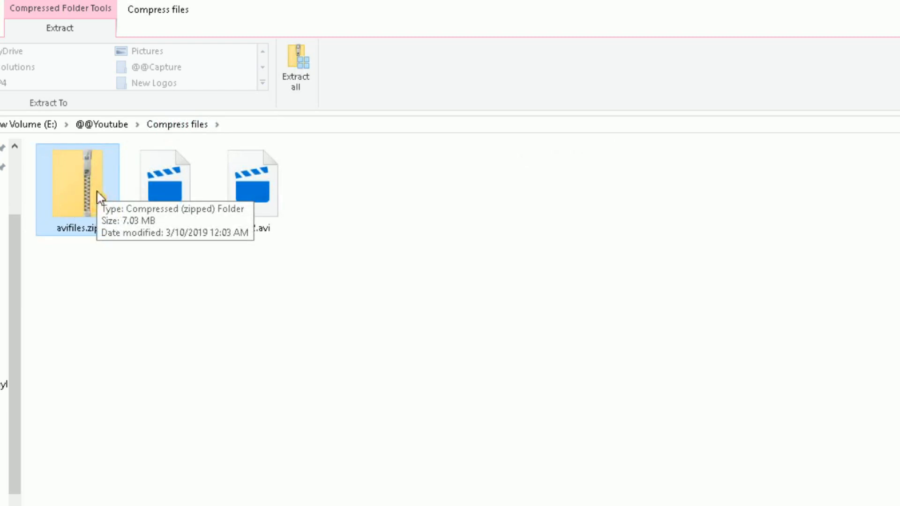